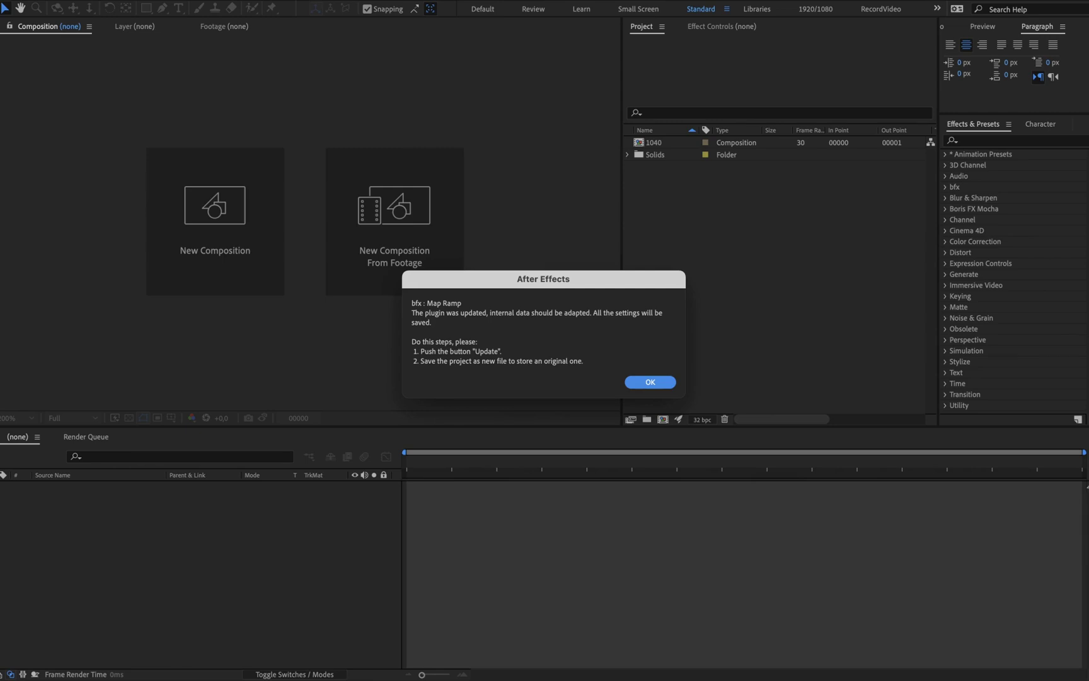
Dismiss the bfx Map Ramp update notice to reveal composition 1040's ramp effects
click(650, 381)
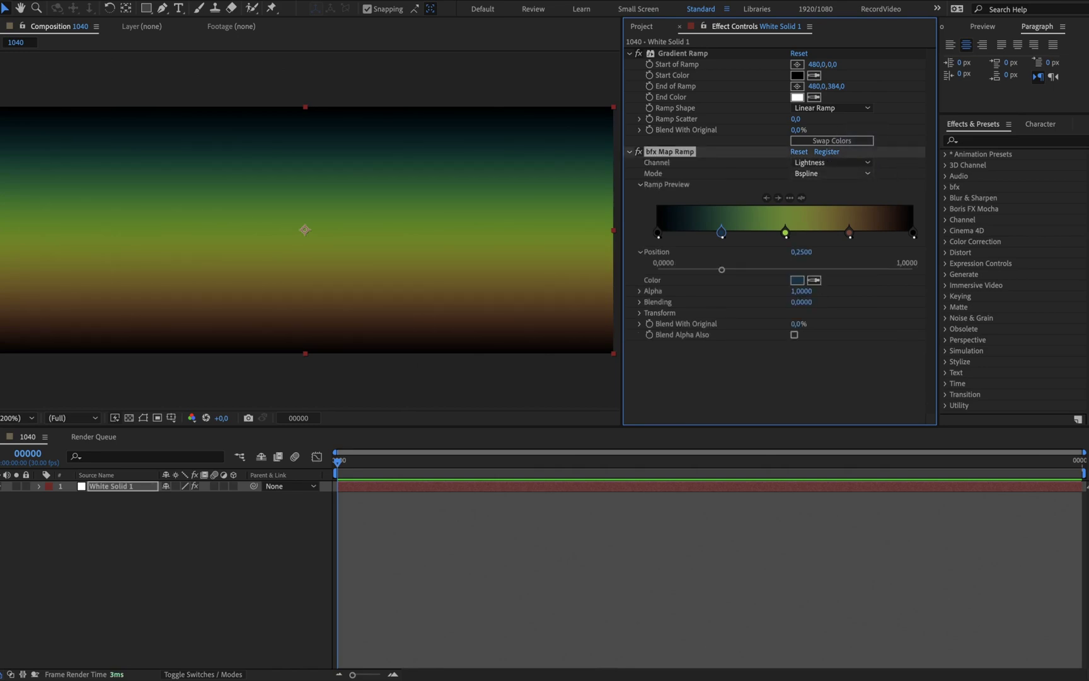
Set Map Ramp to Linear mode with Sharp hardness and expand its Transform options
click(831, 172)
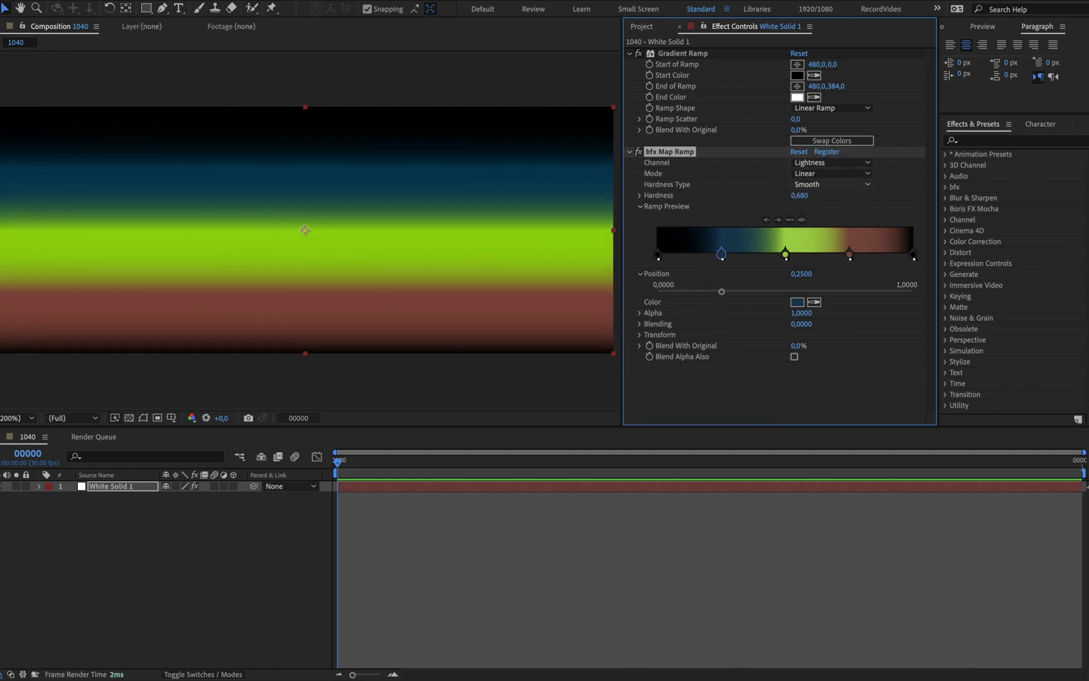
click(830, 184)
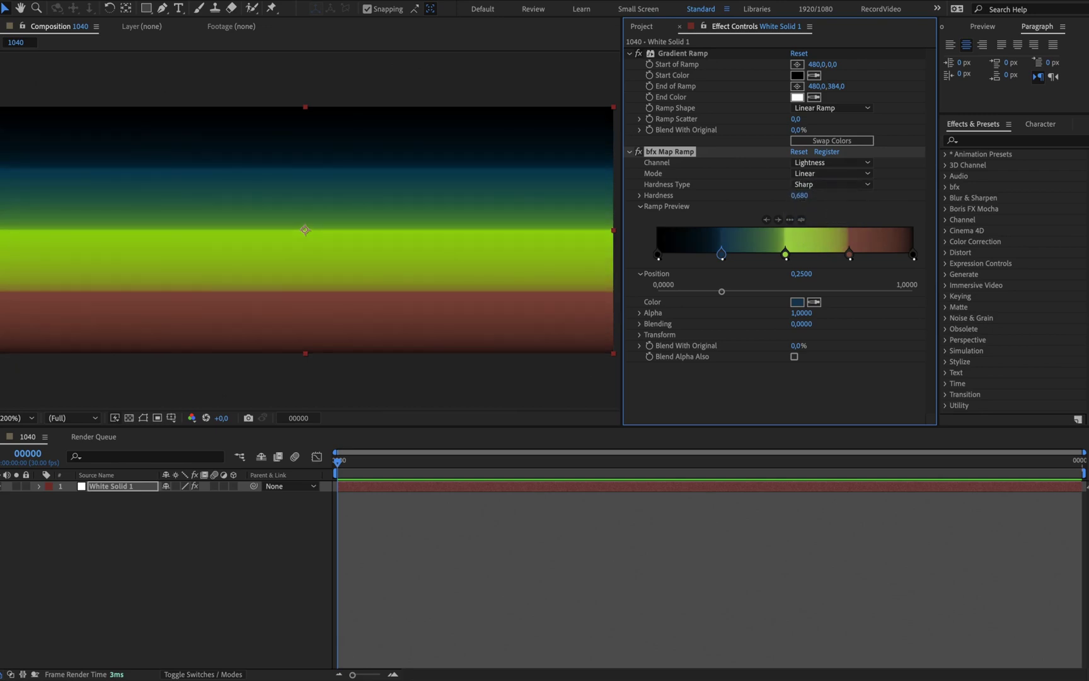
click(659, 334)
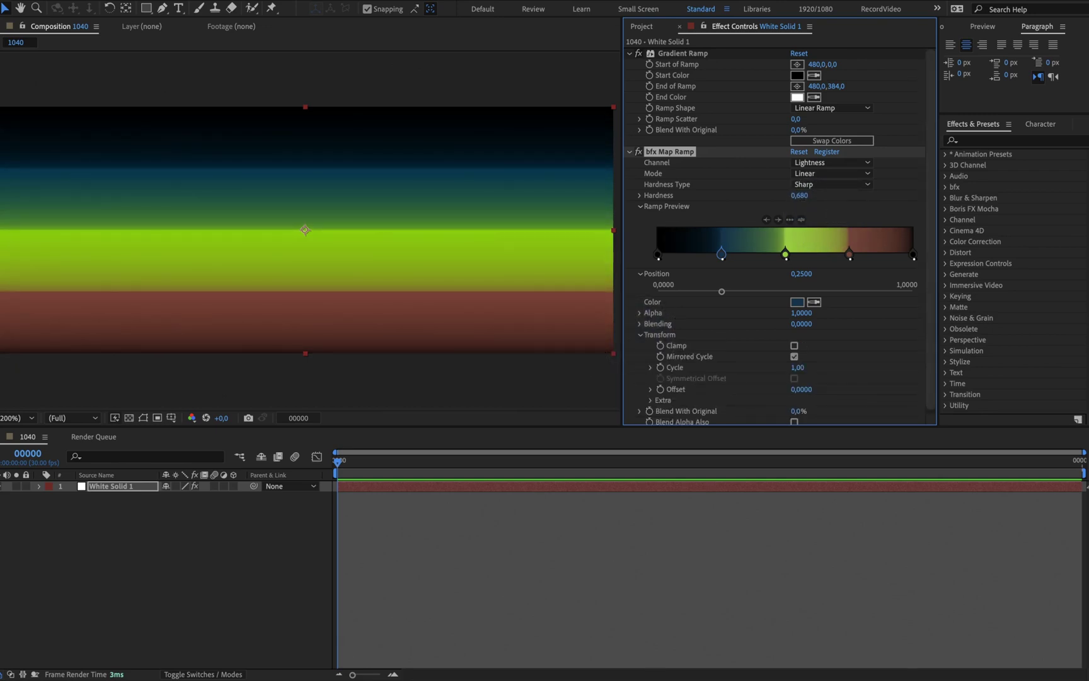
scroll(down, 3)
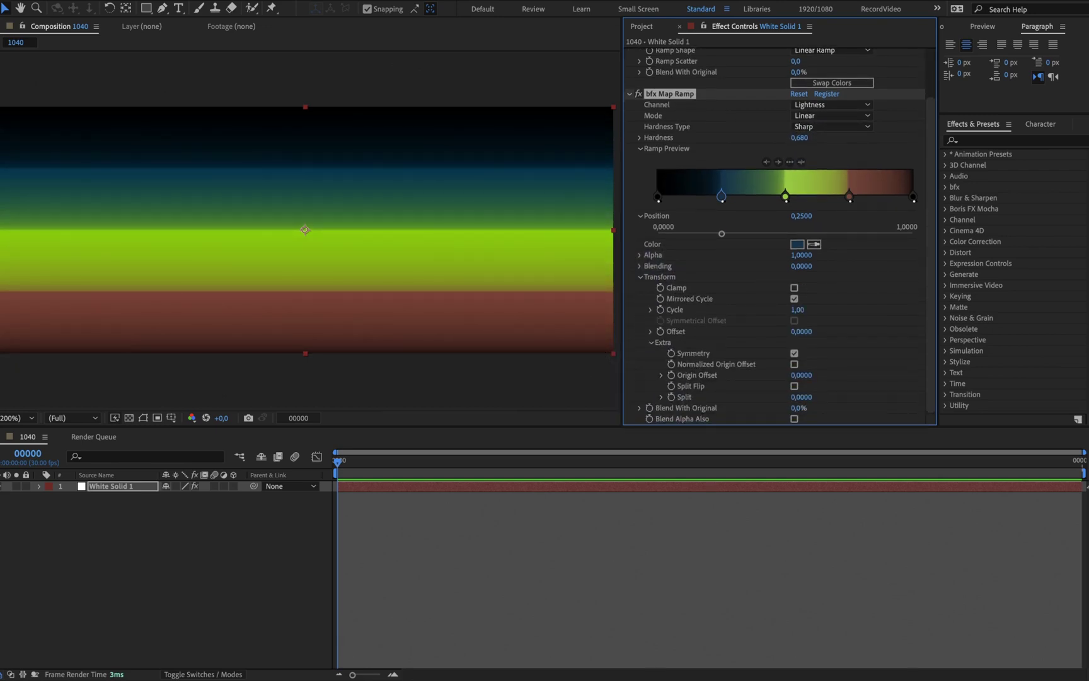